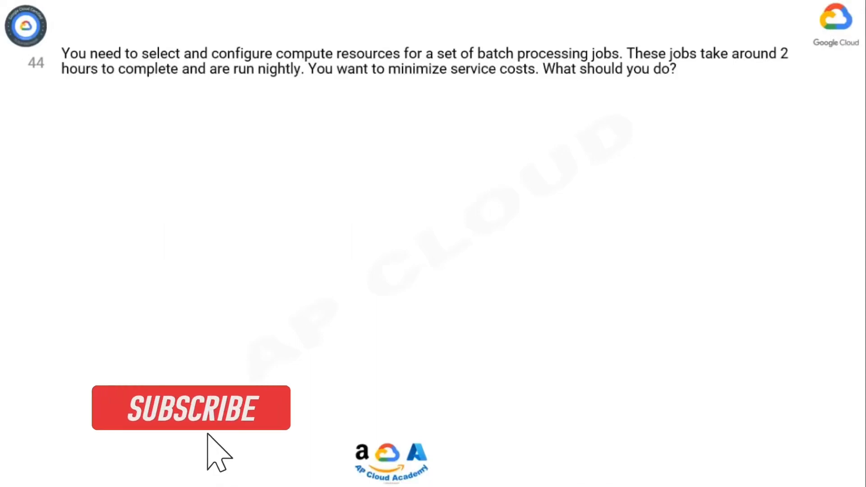
click(190, 408)
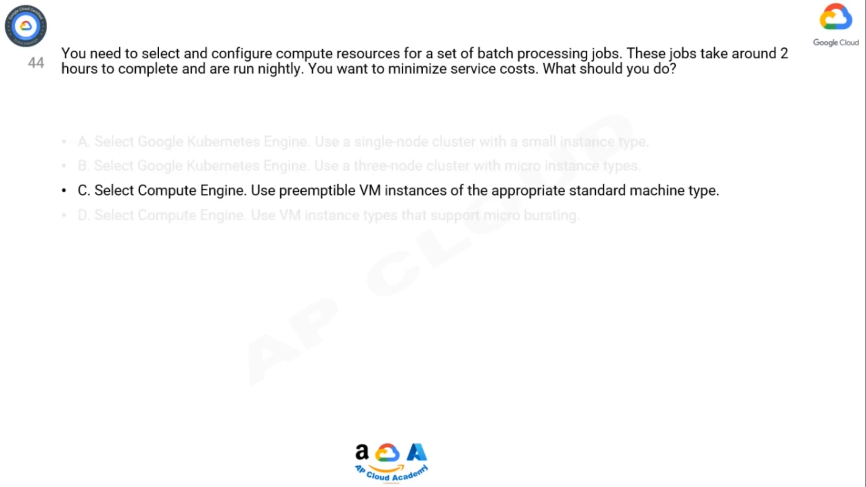
click(387, 190)
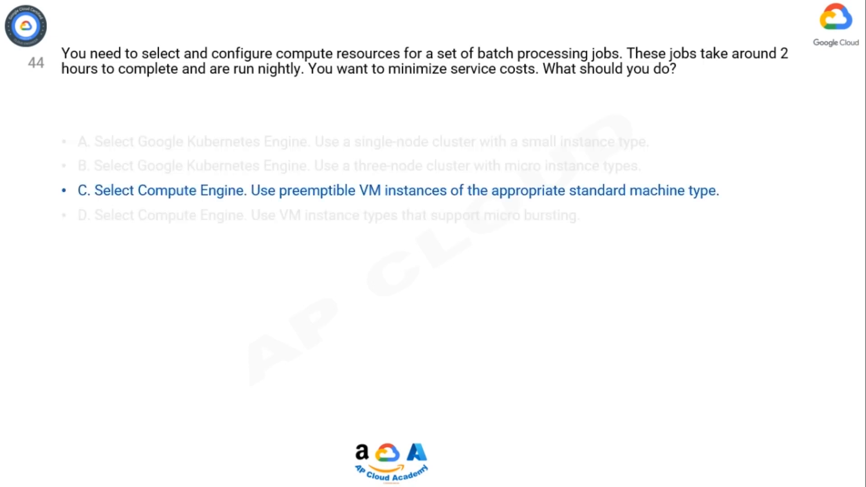